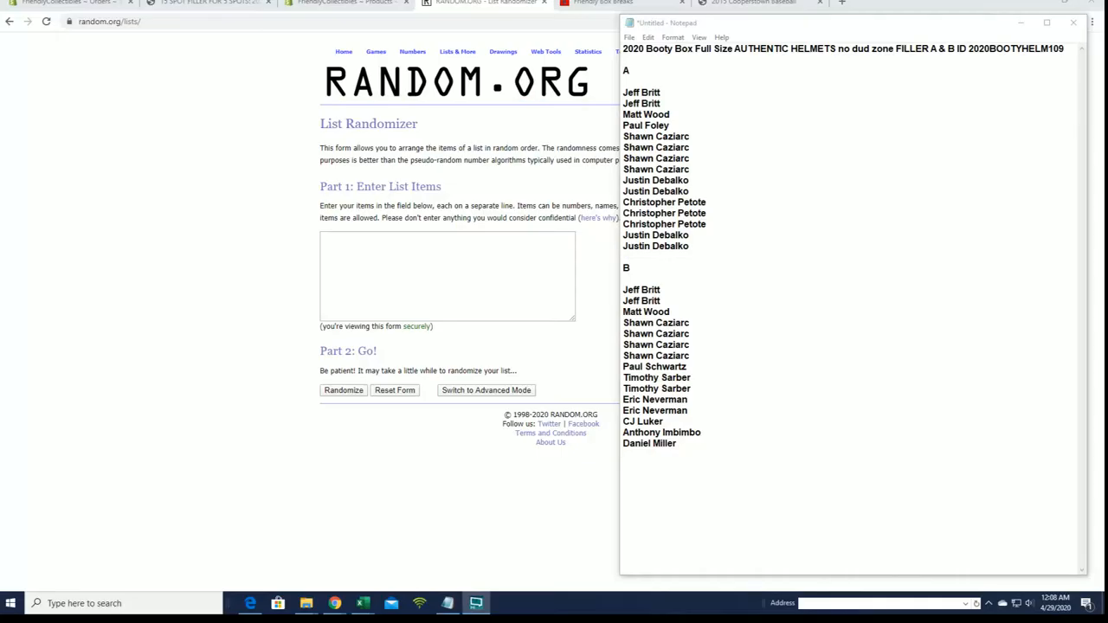
Move the 15 list A names into the randomizer and shuffle them repeatedly.
drag(624, 92, 689, 240)
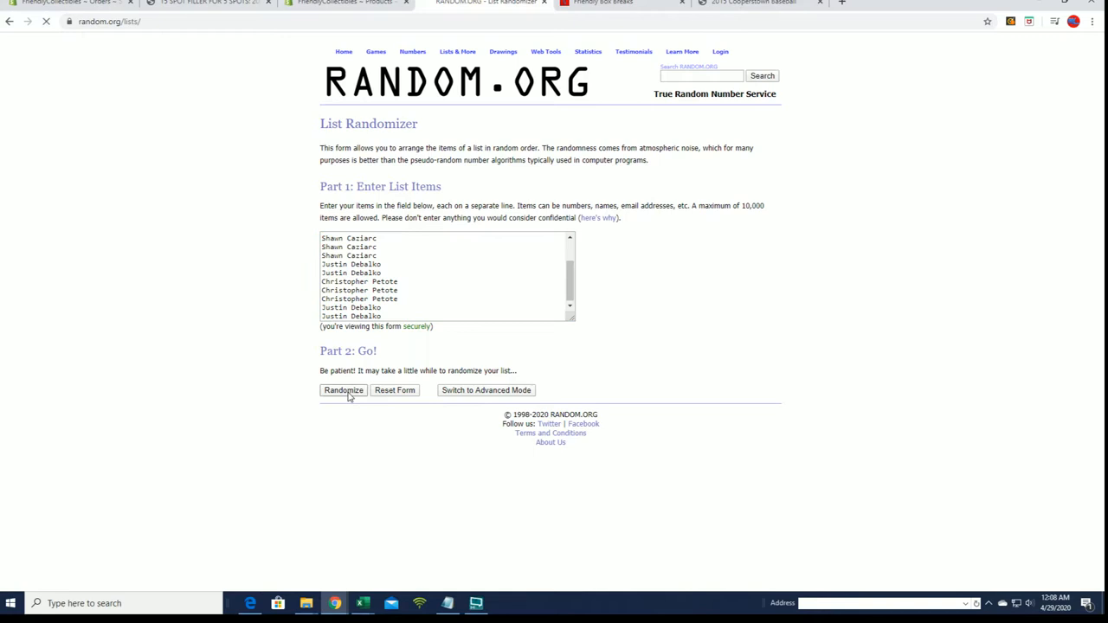
click(343, 390)
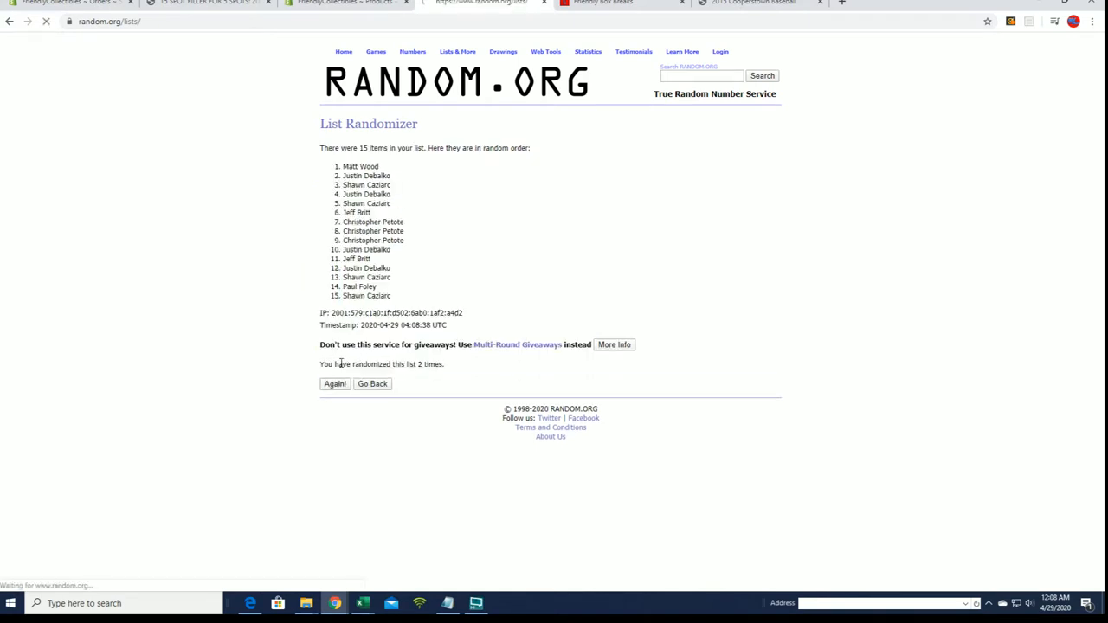
click(334, 384)
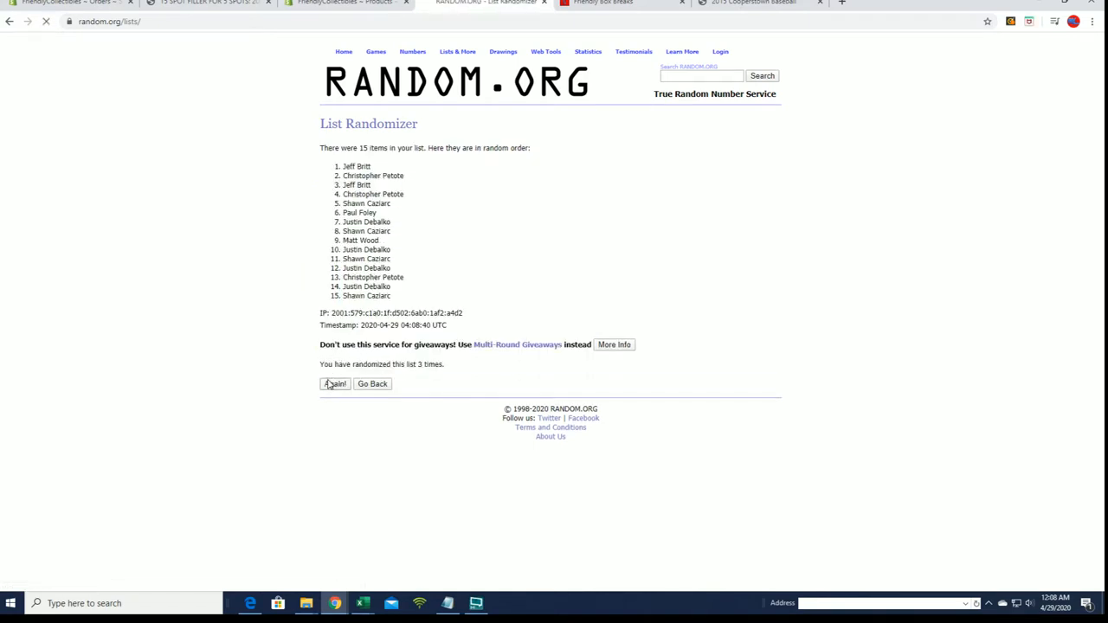
click(335, 383)
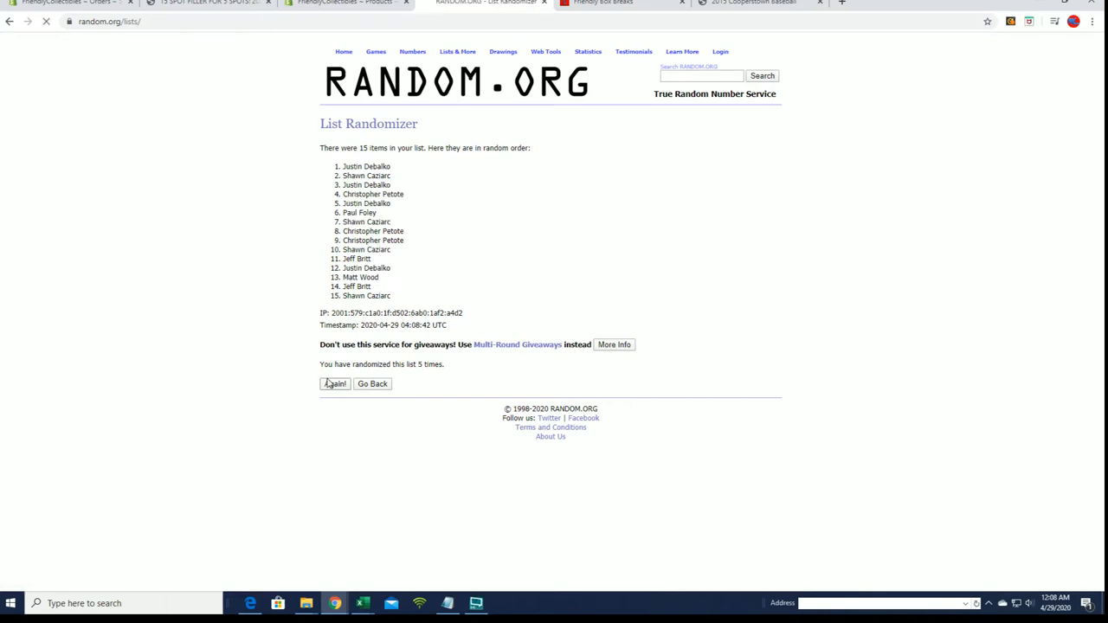
click(335, 384)
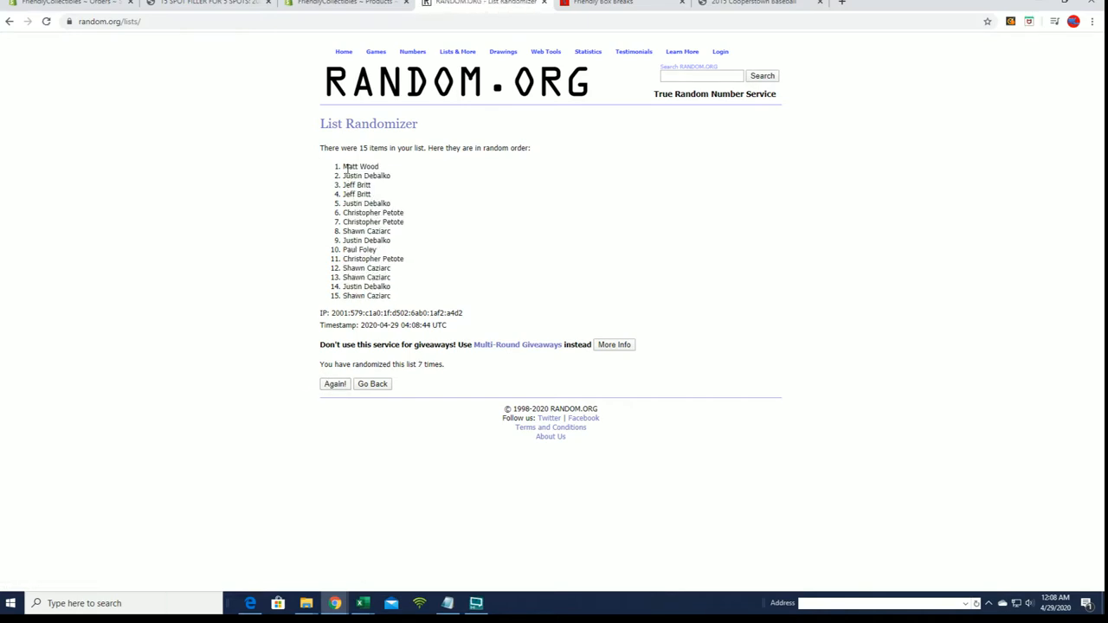
drag(342, 165, 371, 186)
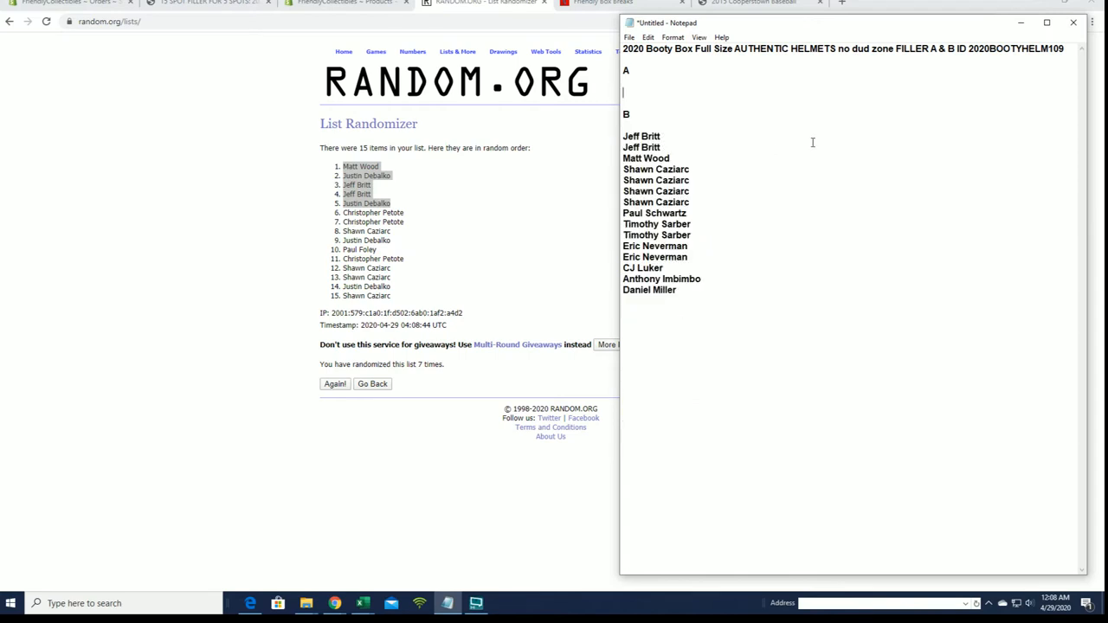
key(Backspace)
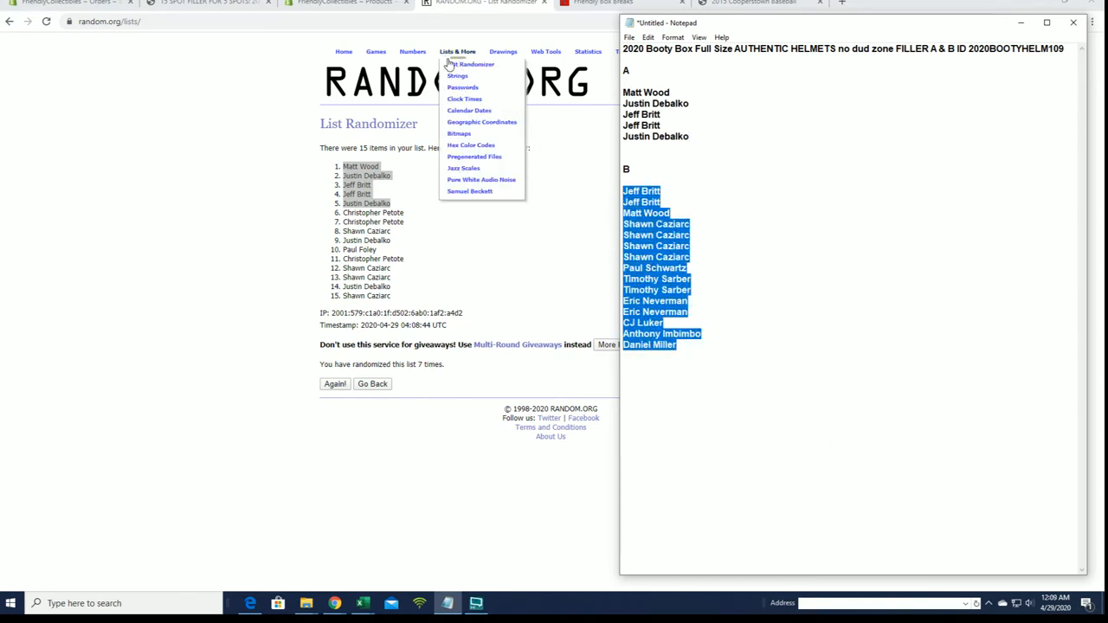
right_click(451, 277)
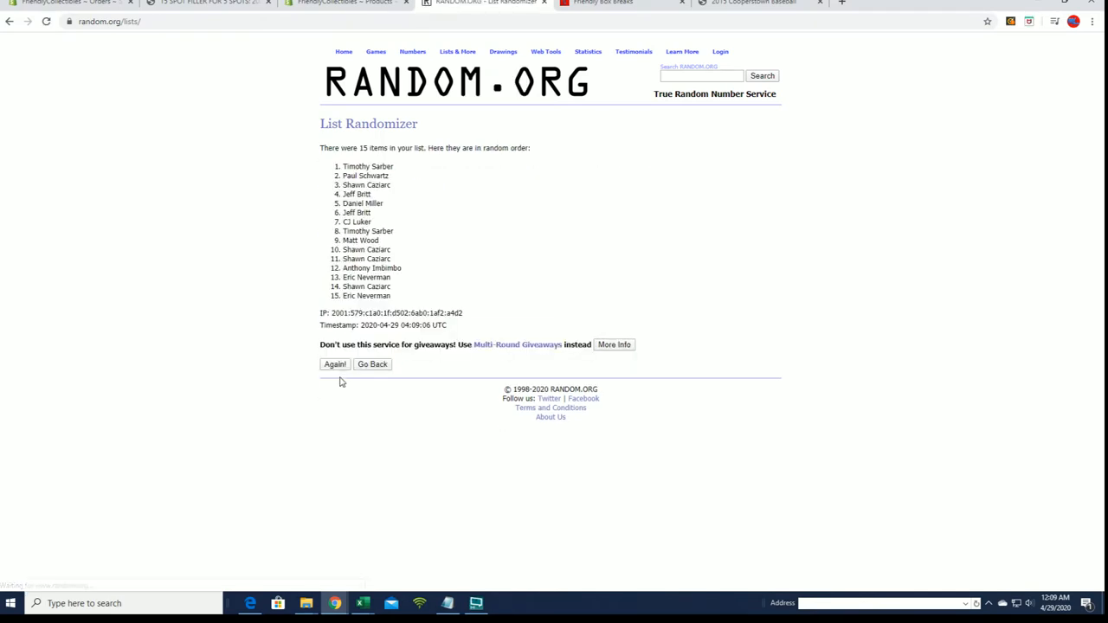
click(334, 364)
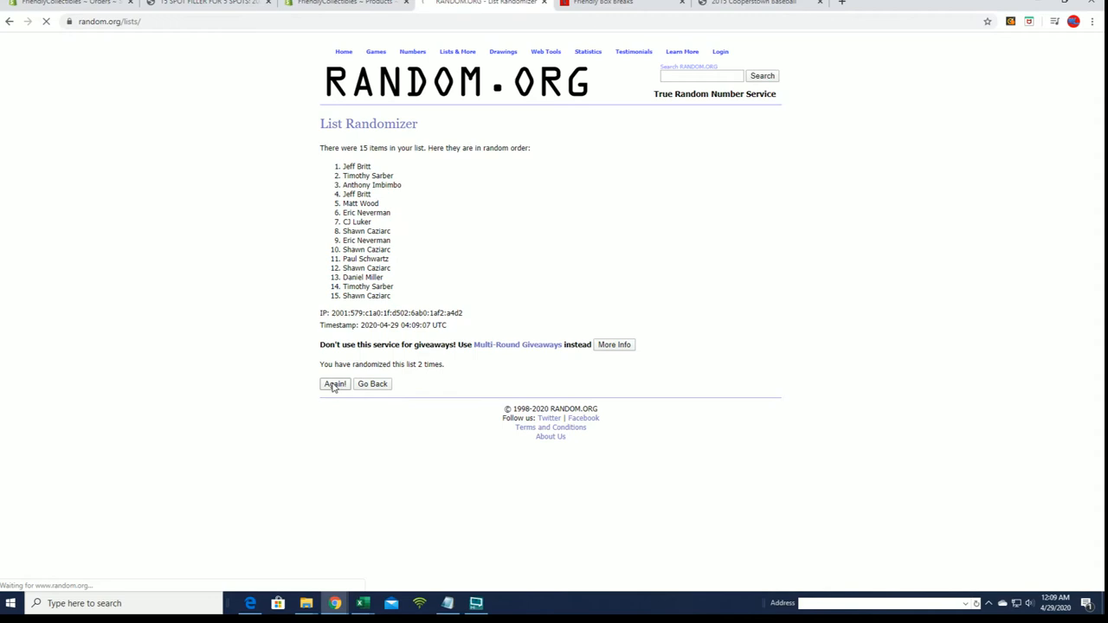
click(334, 384)
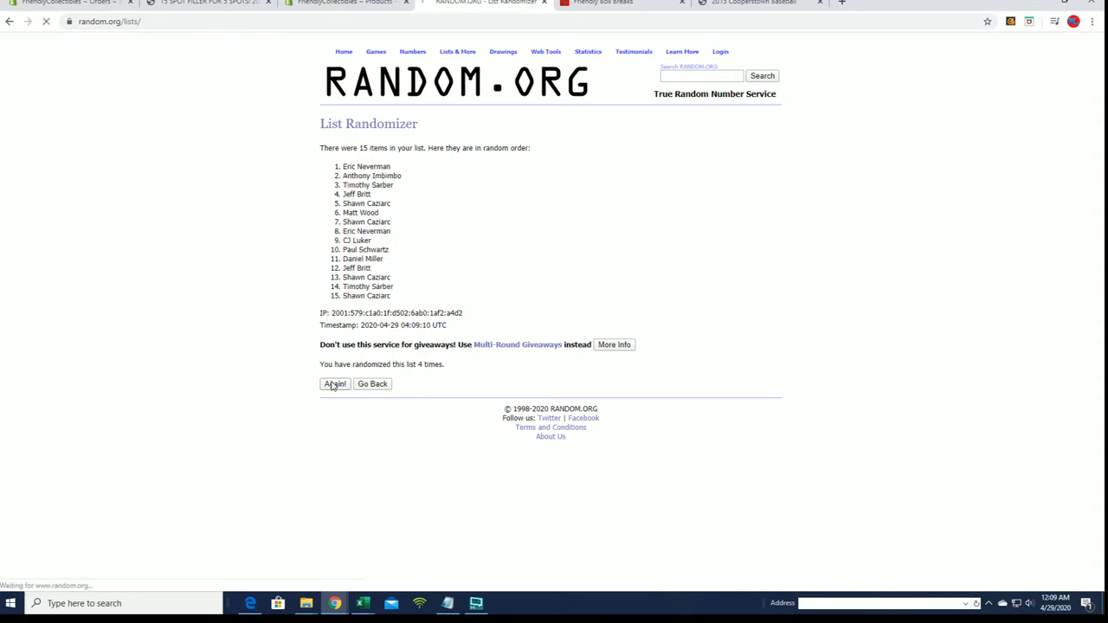
click(335, 384)
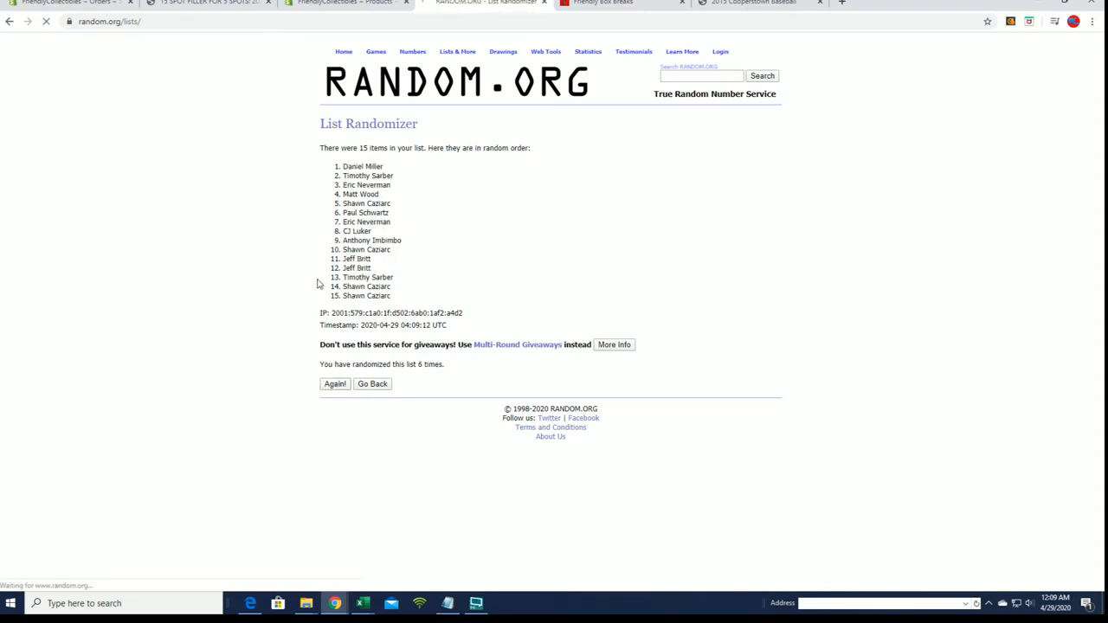
click(335, 383)
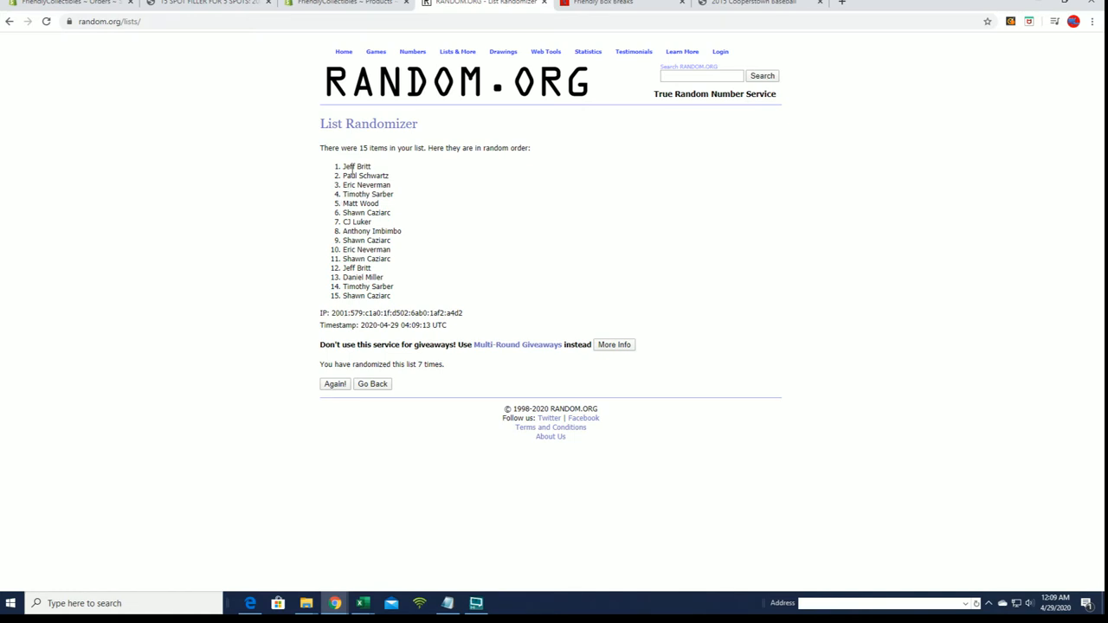
drag(343, 166, 390, 176)
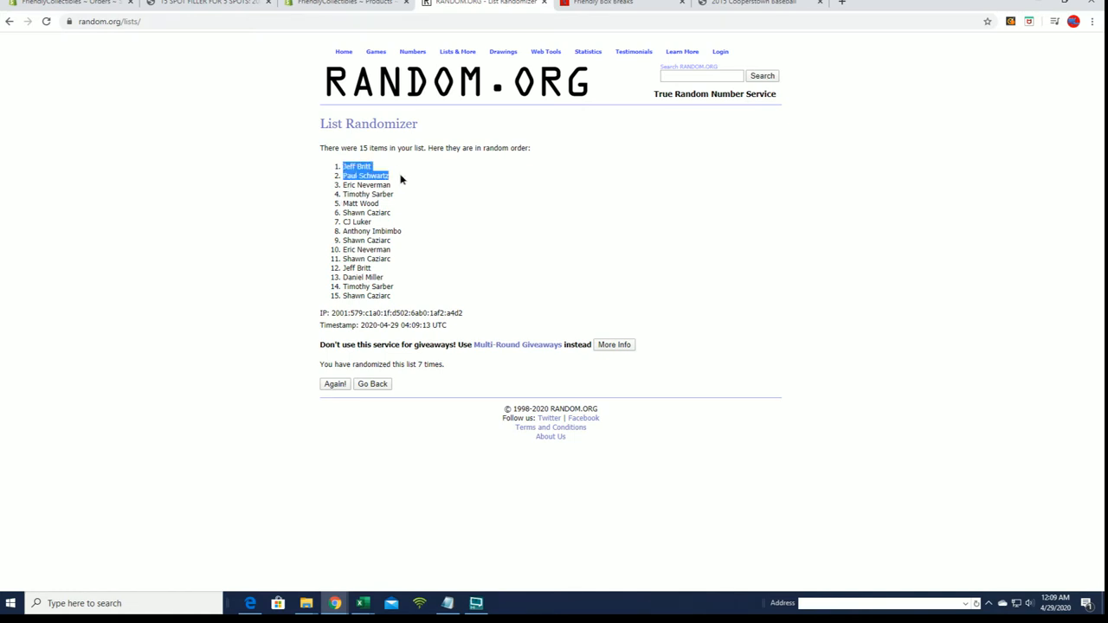
drag(364, 175, 376, 203)
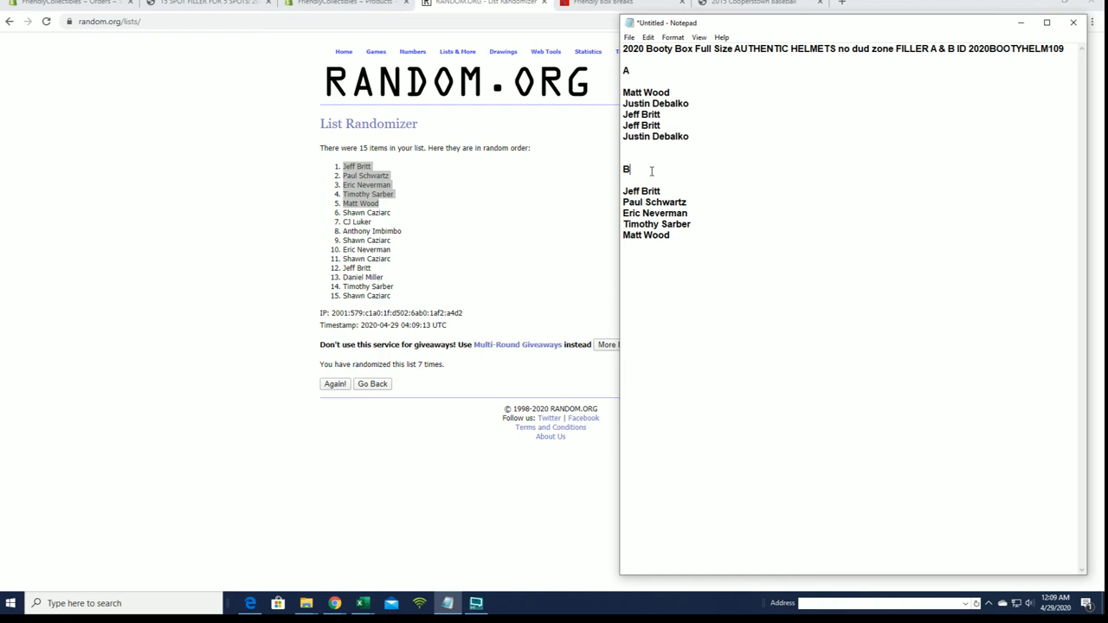
key(Backspace)
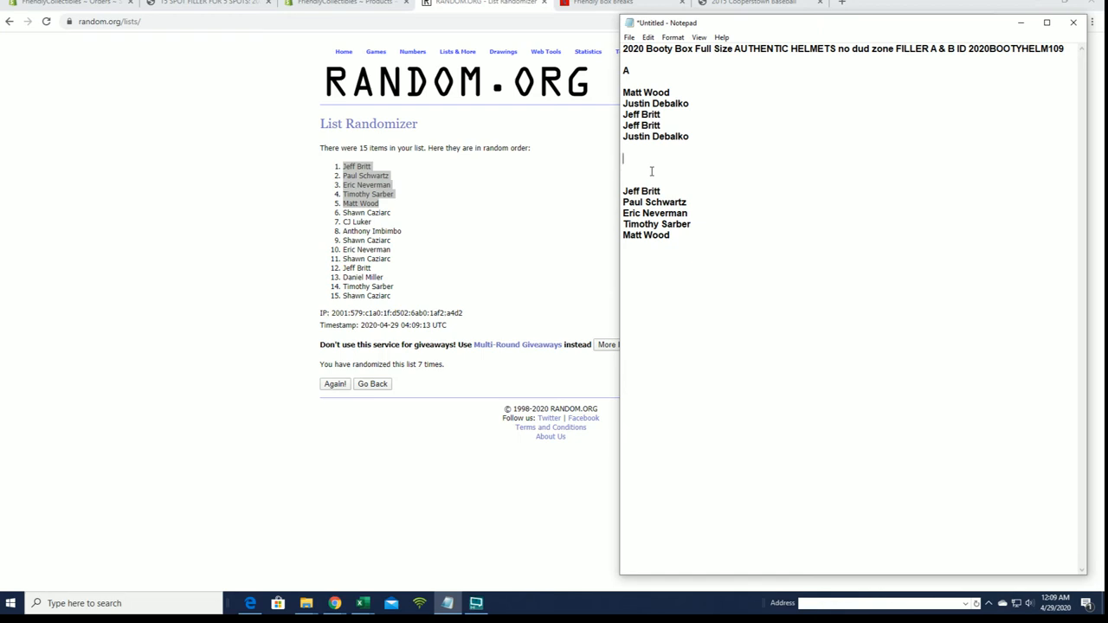